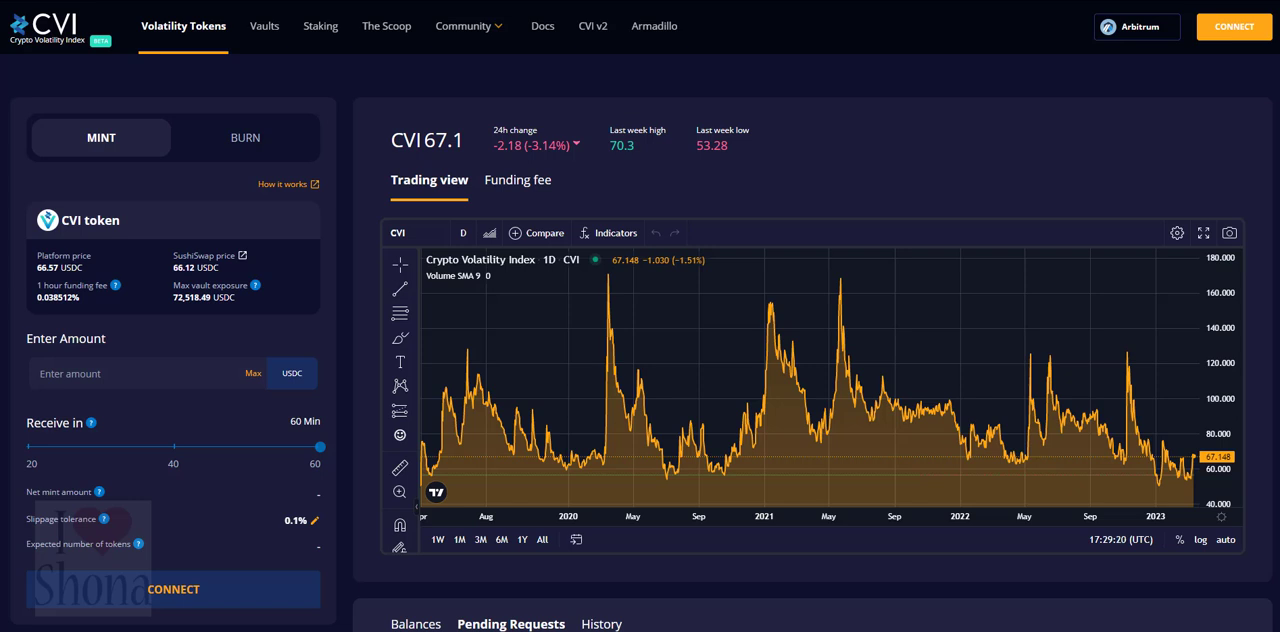
pyautogui.moveTo(264, 26)
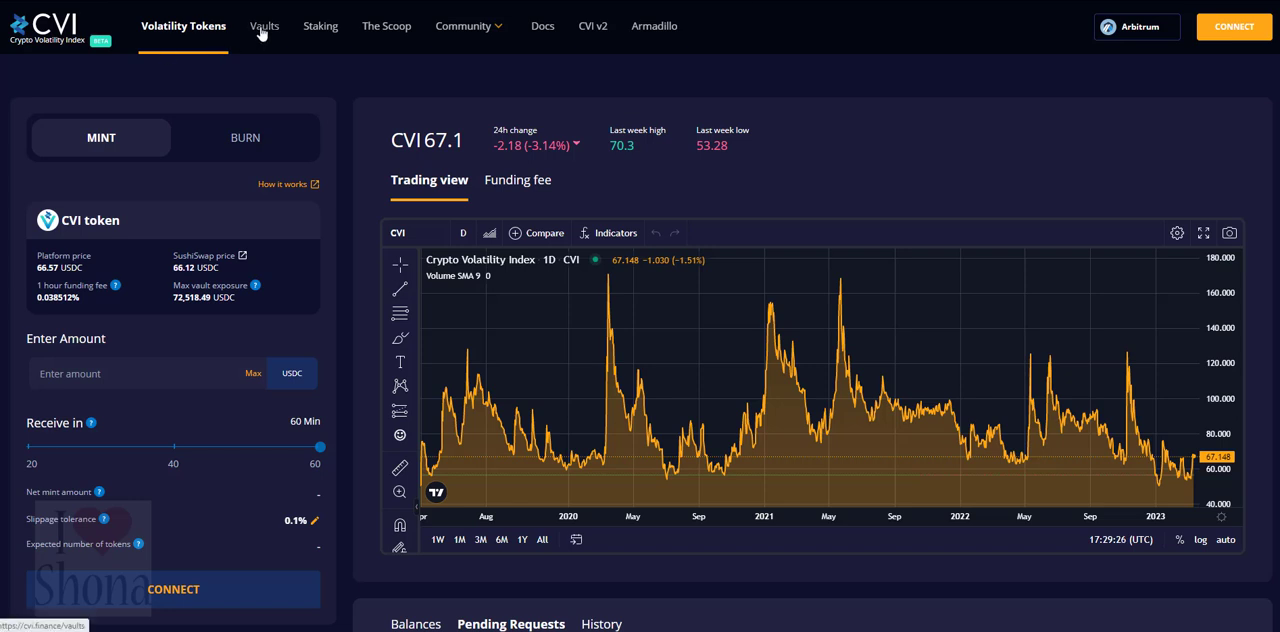
# Visit the Theta Vault page, the GOVI Staking overview, then The Scoop media page
pyautogui.click(264, 24)
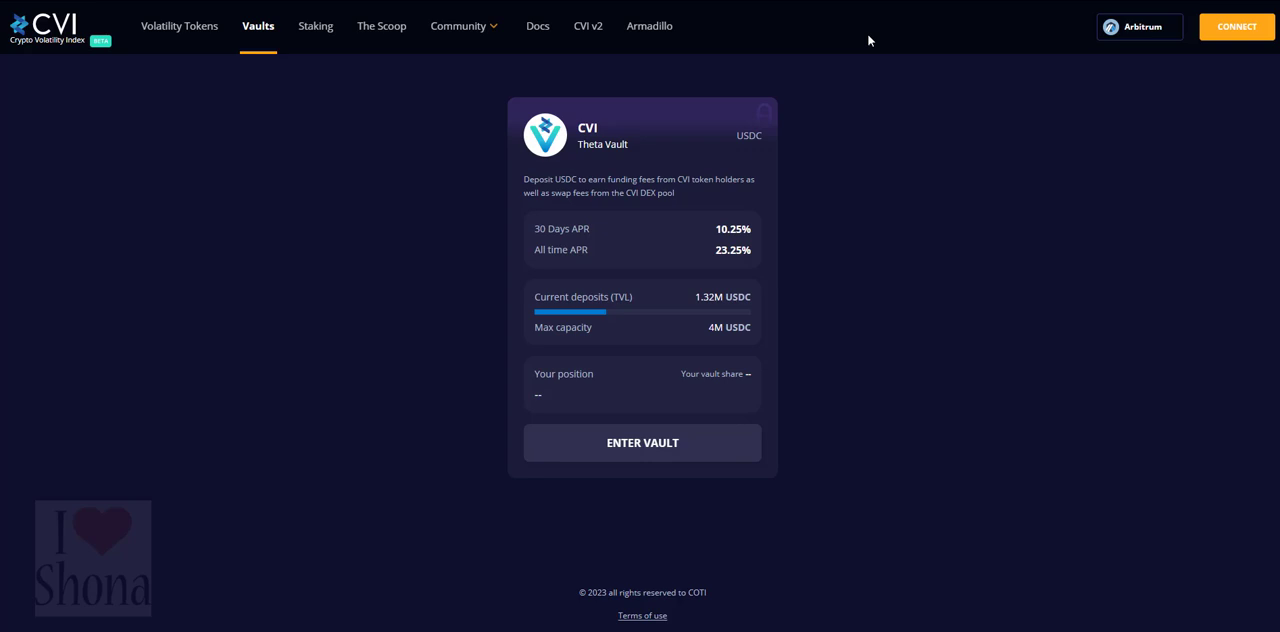
pyautogui.moveTo(316, 26)
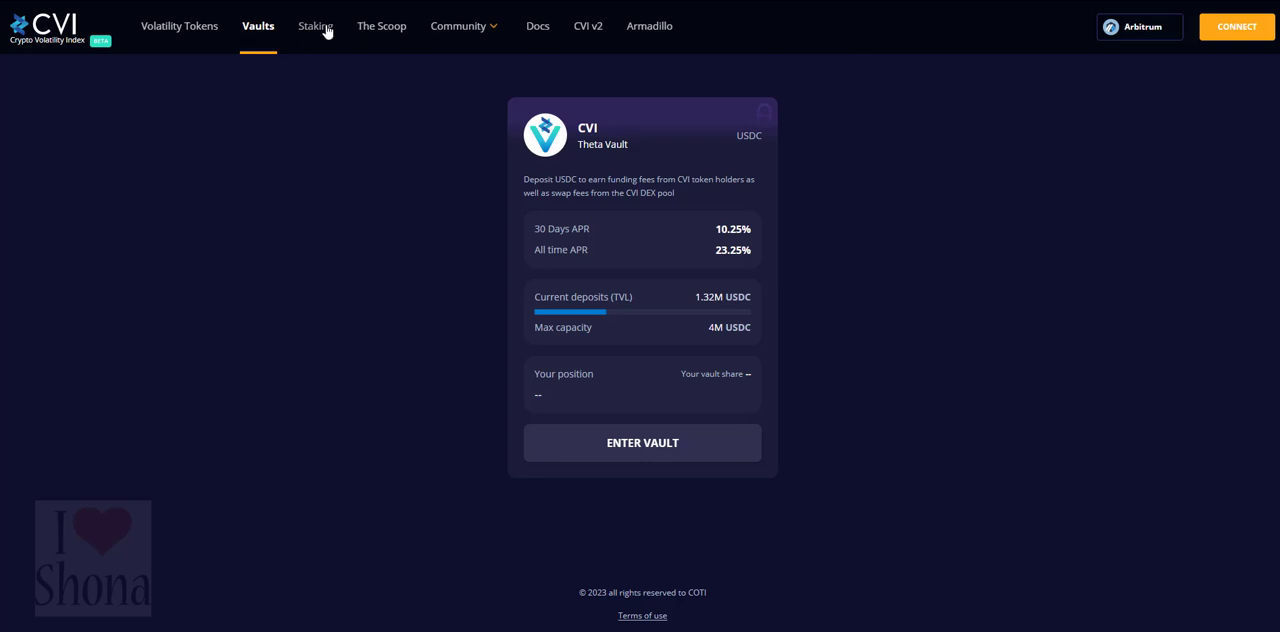
pyautogui.click(314, 26)
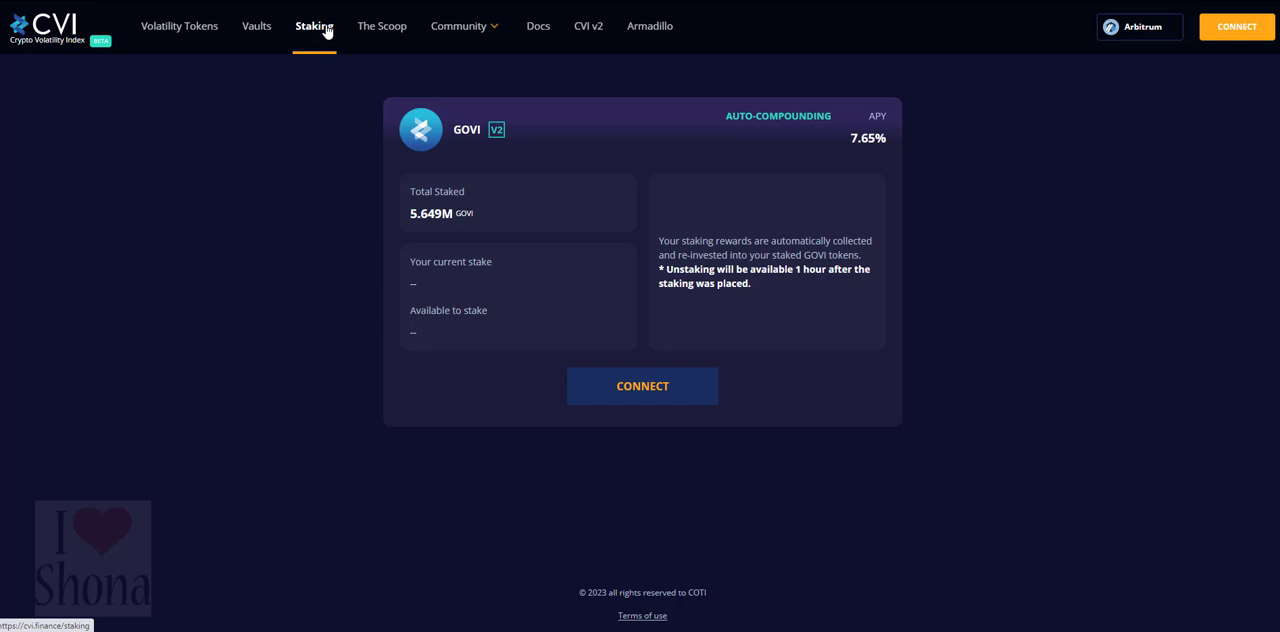
pyautogui.click(380, 26)
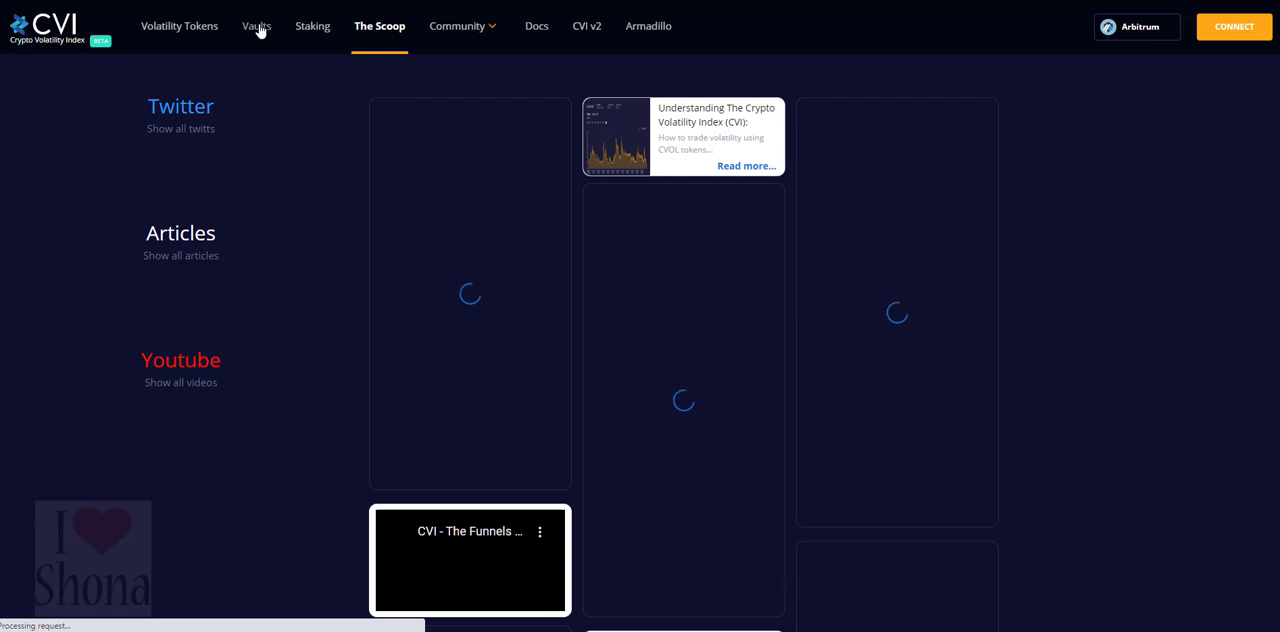
# Return via the Vaults page to Volatility Tokens with the CVI 67.1 chart
pyautogui.click(258, 24)
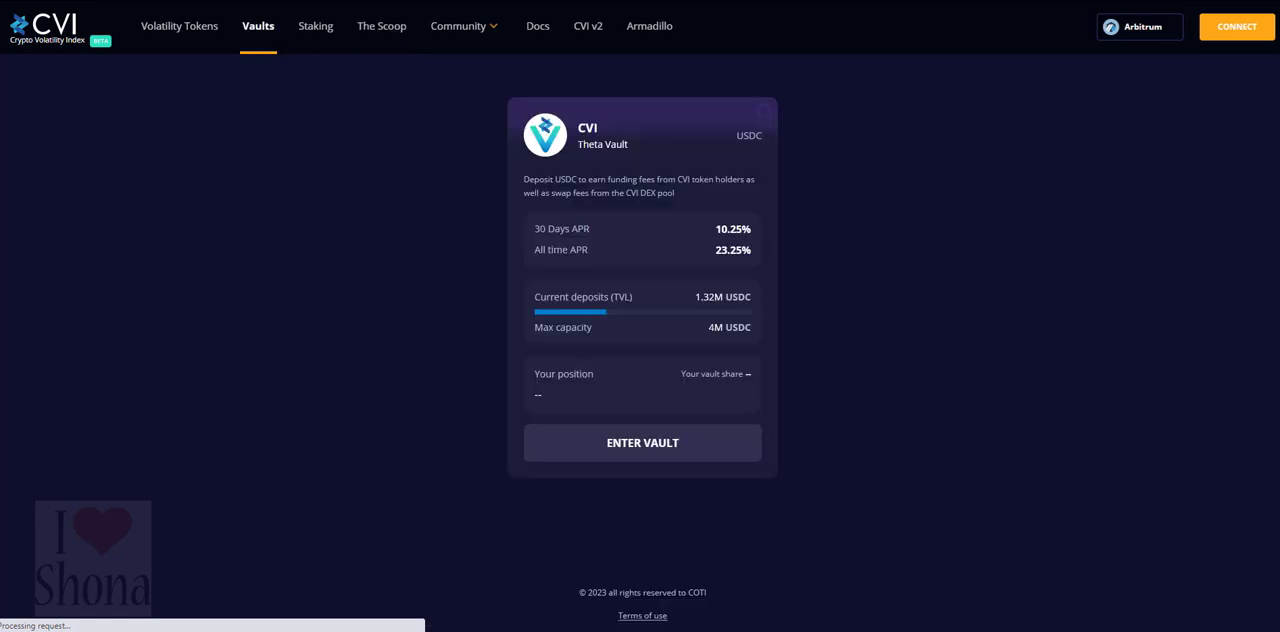
pyautogui.click(180, 26)
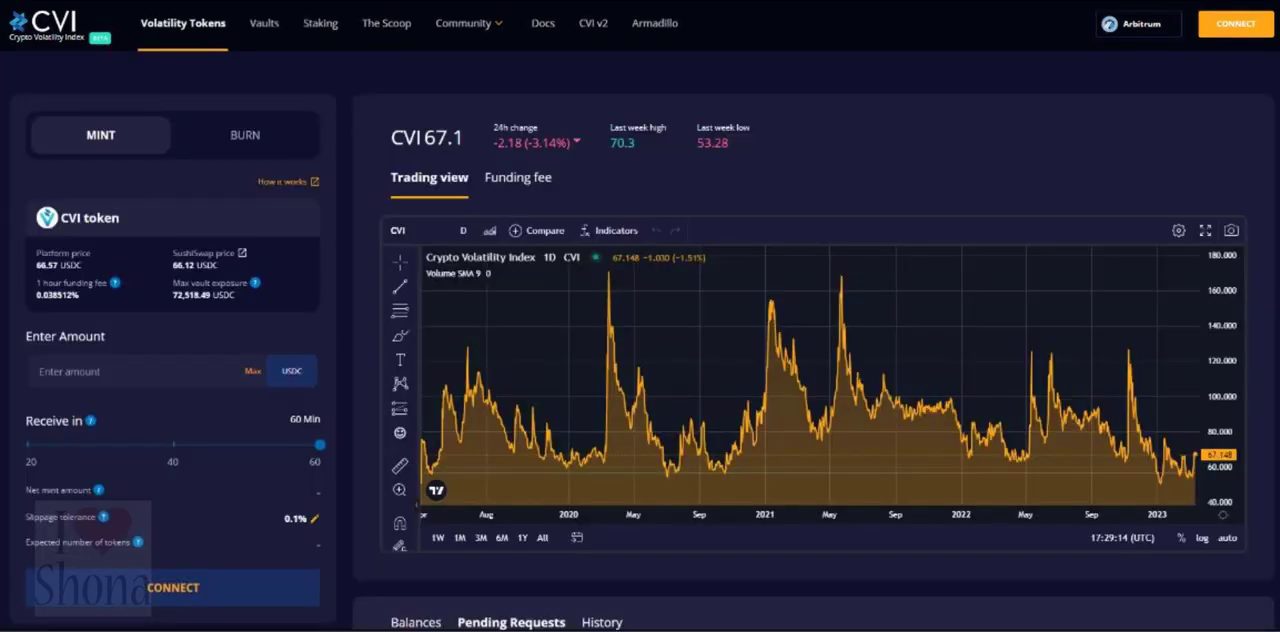